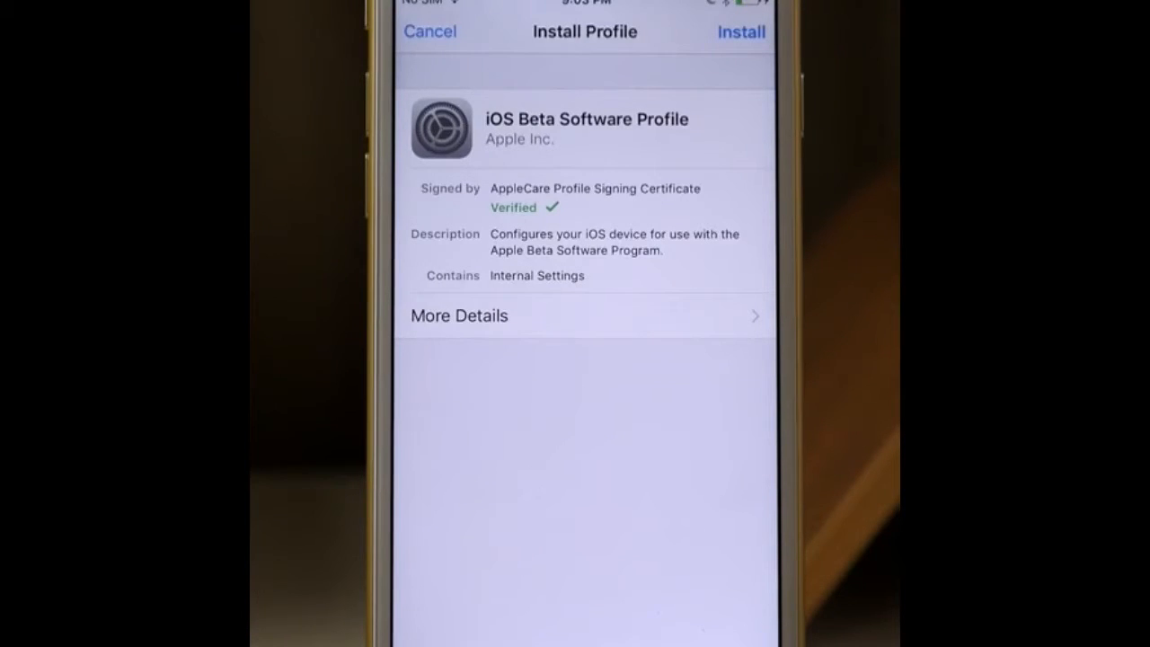
# Step: Install the iOS Beta Software Profile, choose Not Now on restart, and finish with Done
pyautogui.click(741, 32)
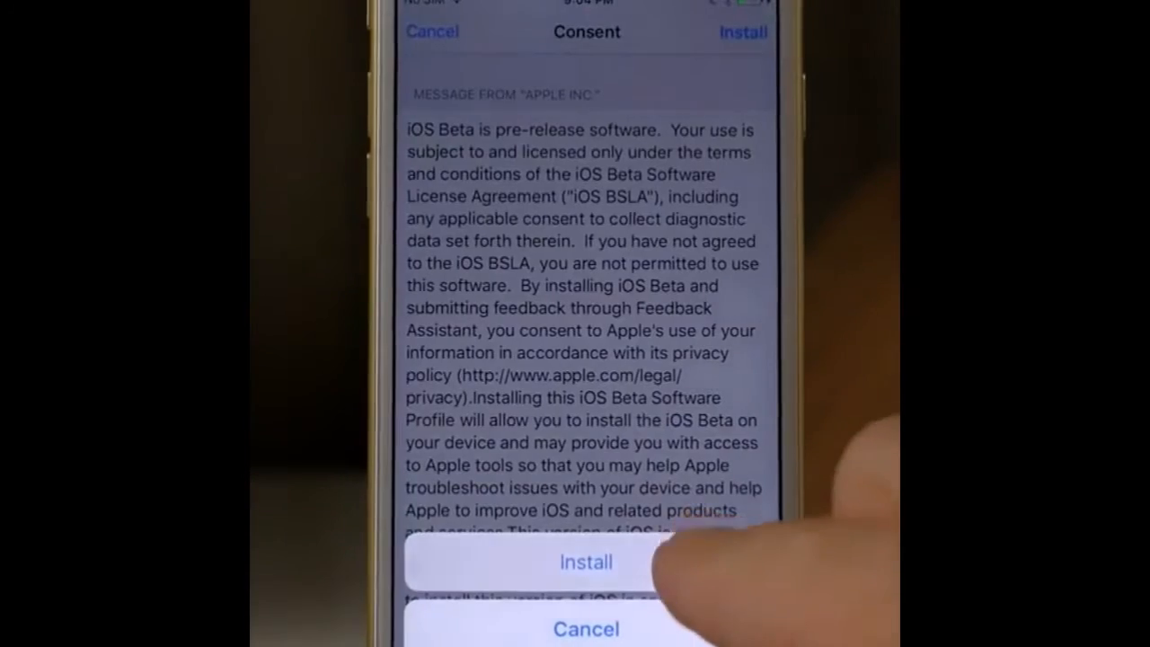
pyautogui.click(584, 562)
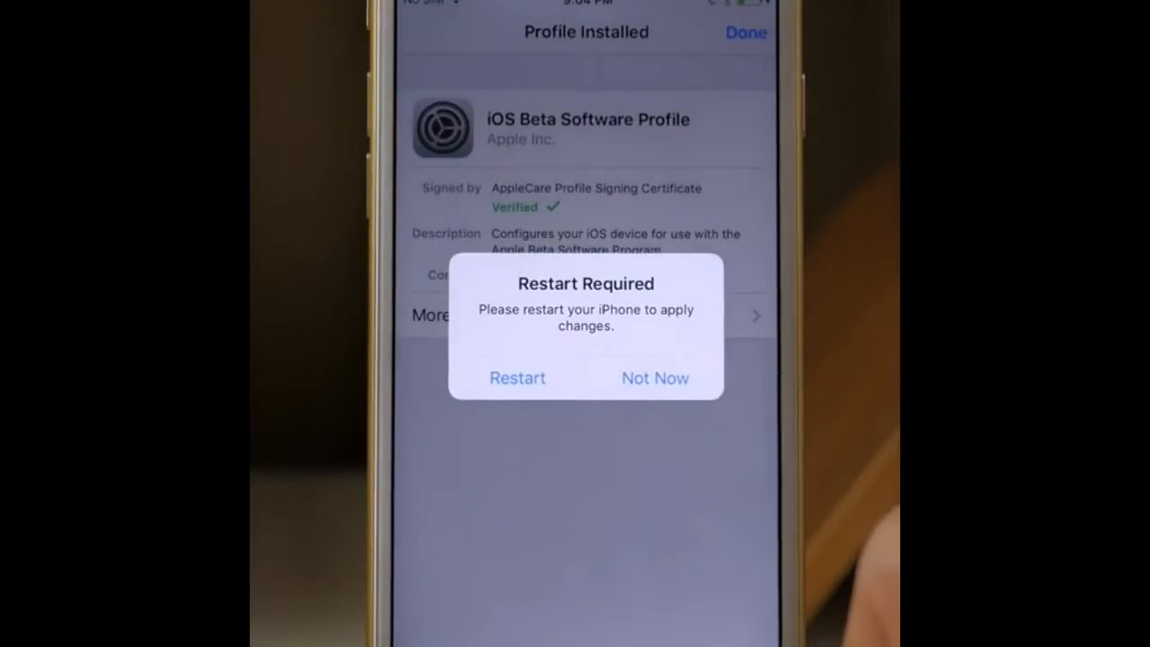
pyautogui.click(654, 377)
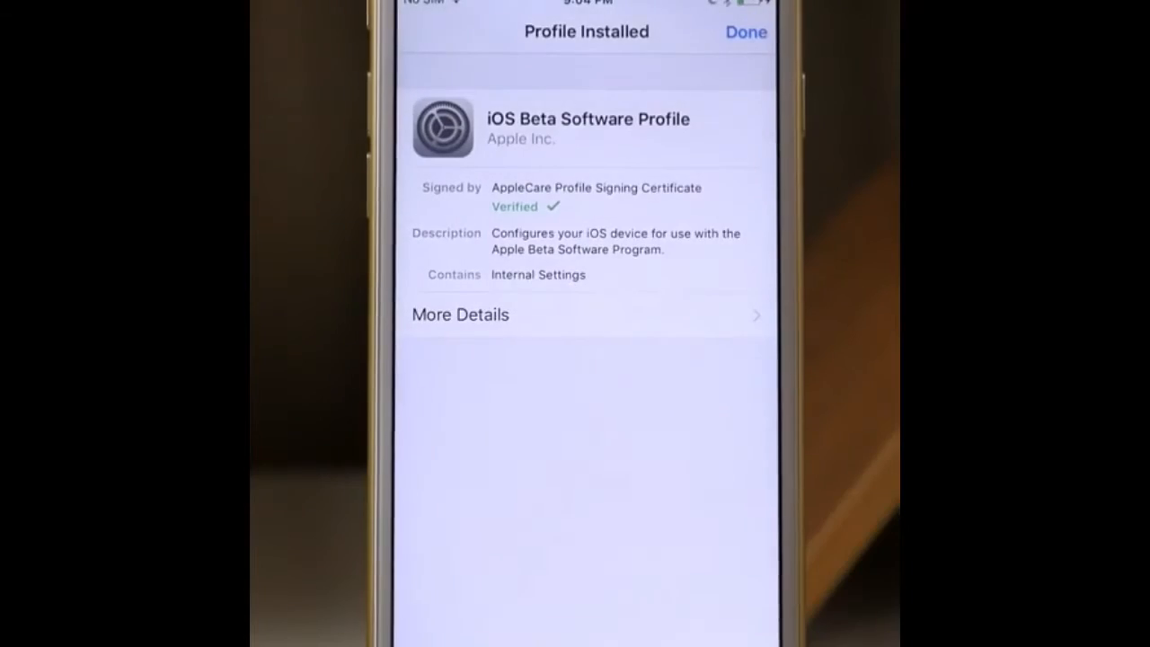
pyautogui.click(746, 32)
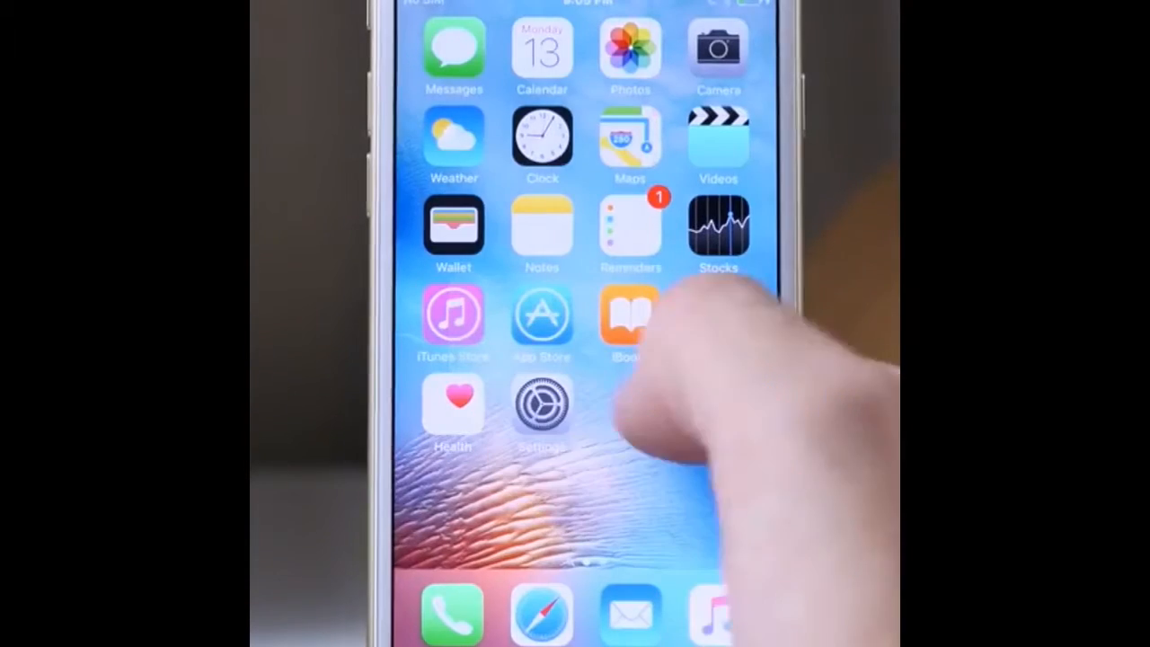
# Step: Check General > Software Update twice until iOS 10 Developer Beta 1 (1.7 GB) appears
pyautogui.click(541, 413)
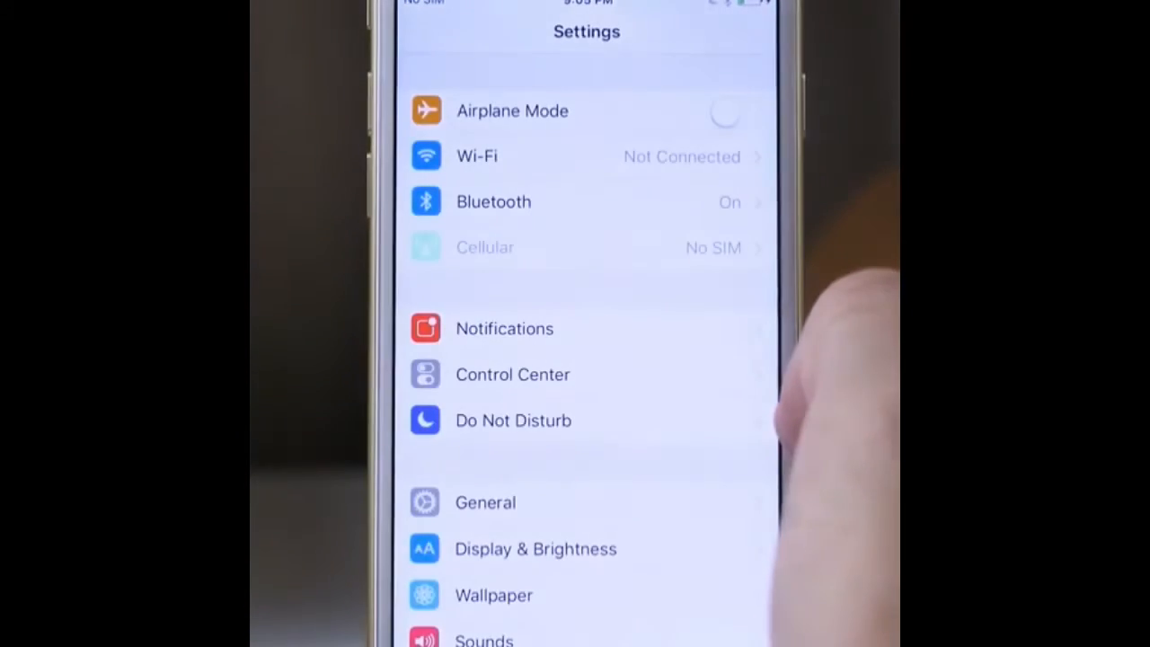
pyautogui.click(485, 502)
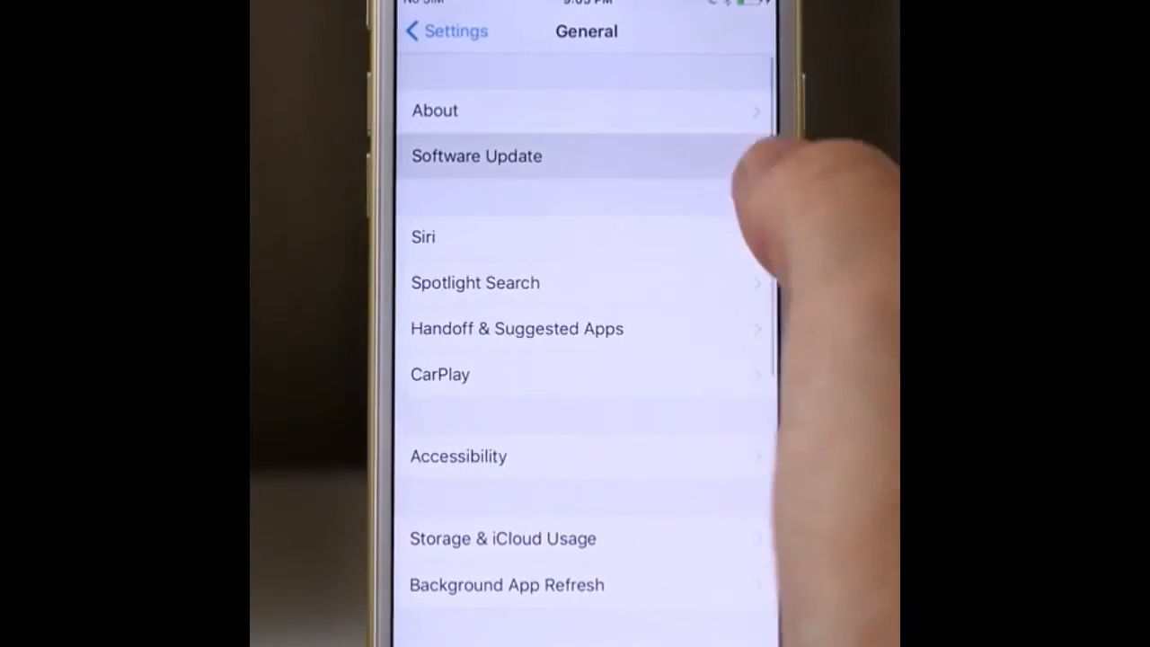
pyautogui.click(476, 155)
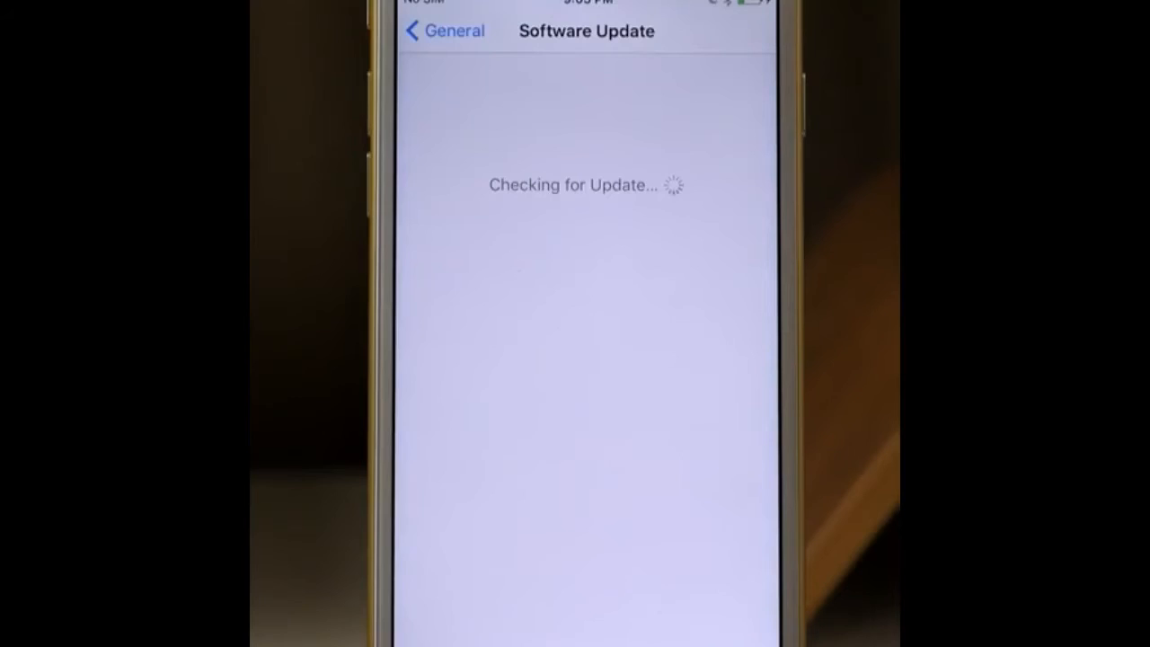
pyautogui.click(443, 31)
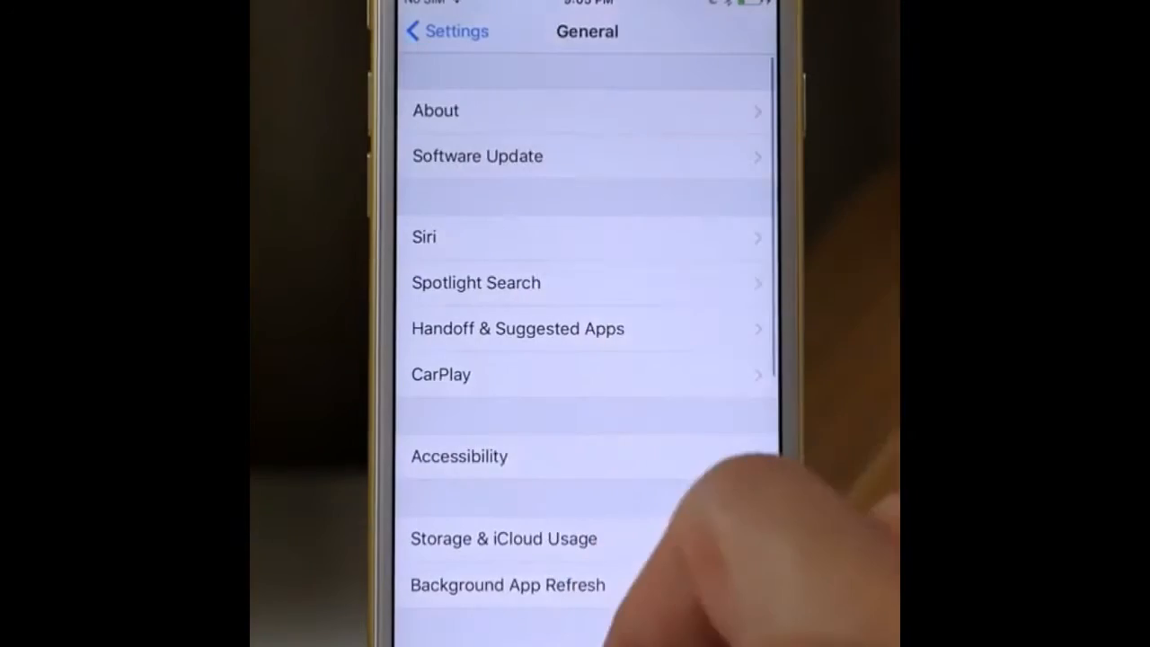
pyautogui.click(477, 155)
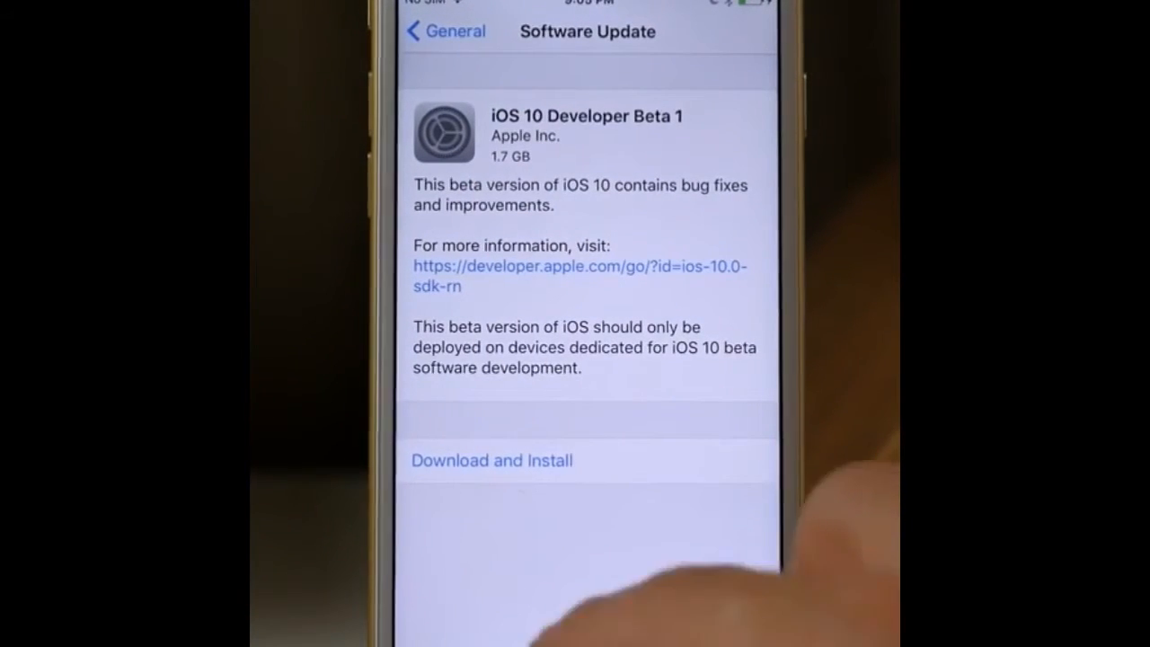
# Step: Start Download and Install for iOS 10 Developer Beta 1 and agree to the terms twice
pyautogui.click(491, 459)
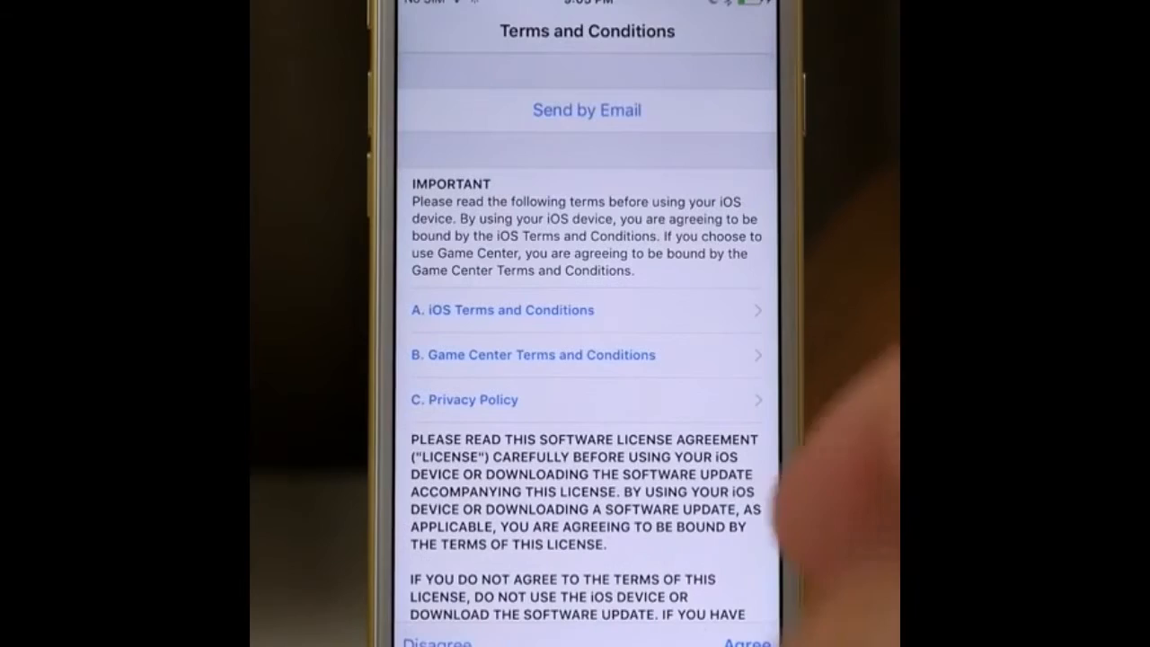
pyautogui.click(747, 641)
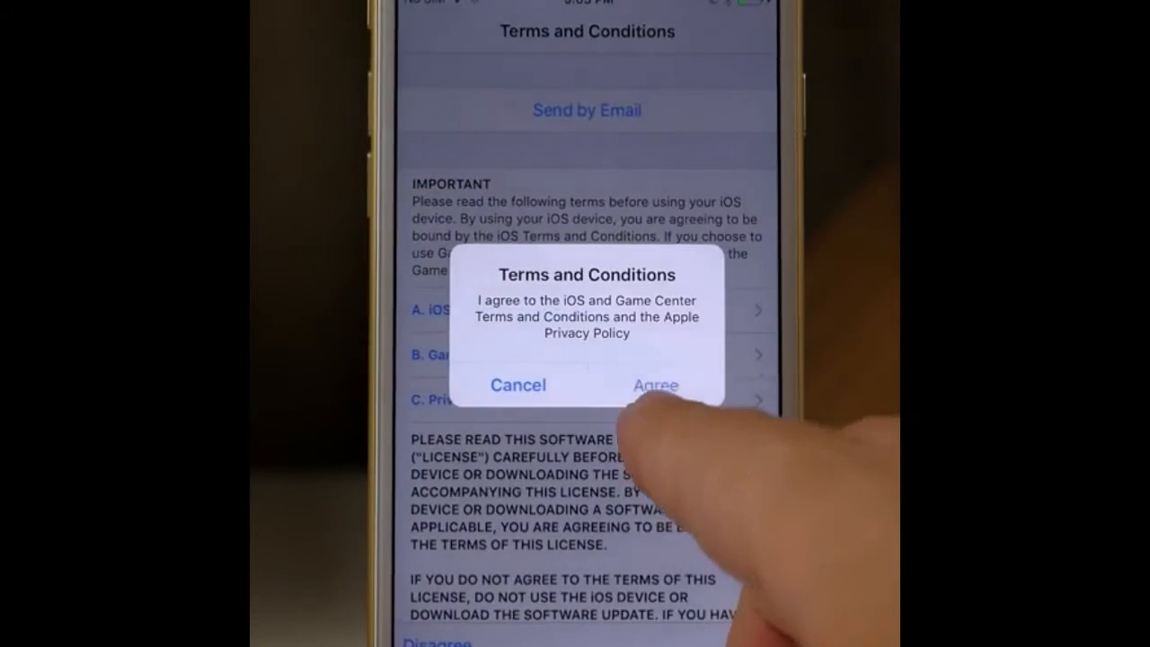
pyautogui.click(656, 385)
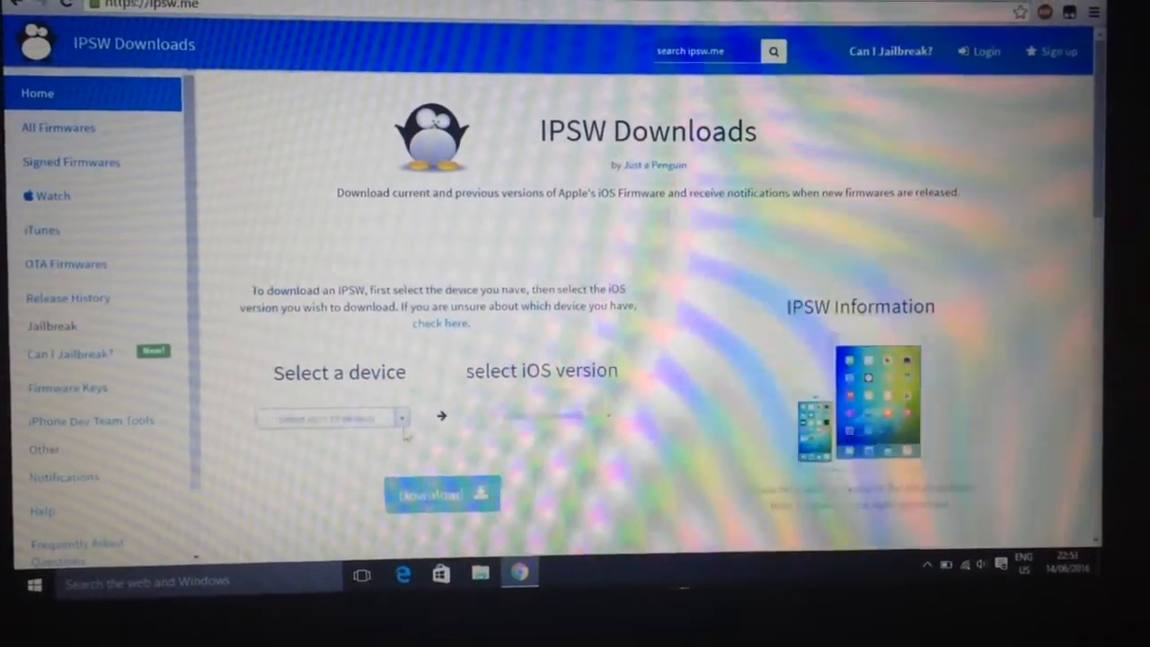
# Step: Search the IPSW.me device dropdown for iPhone and select iPhone 6
pyautogui.click(328, 417)
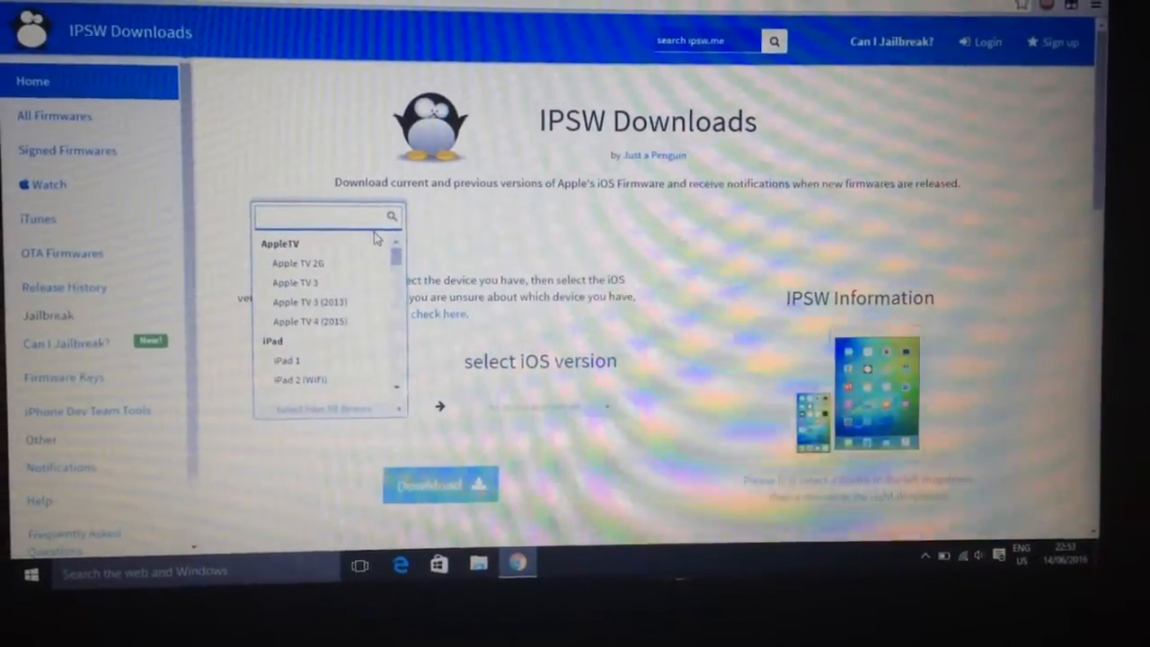
pyautogui.write('iphd')
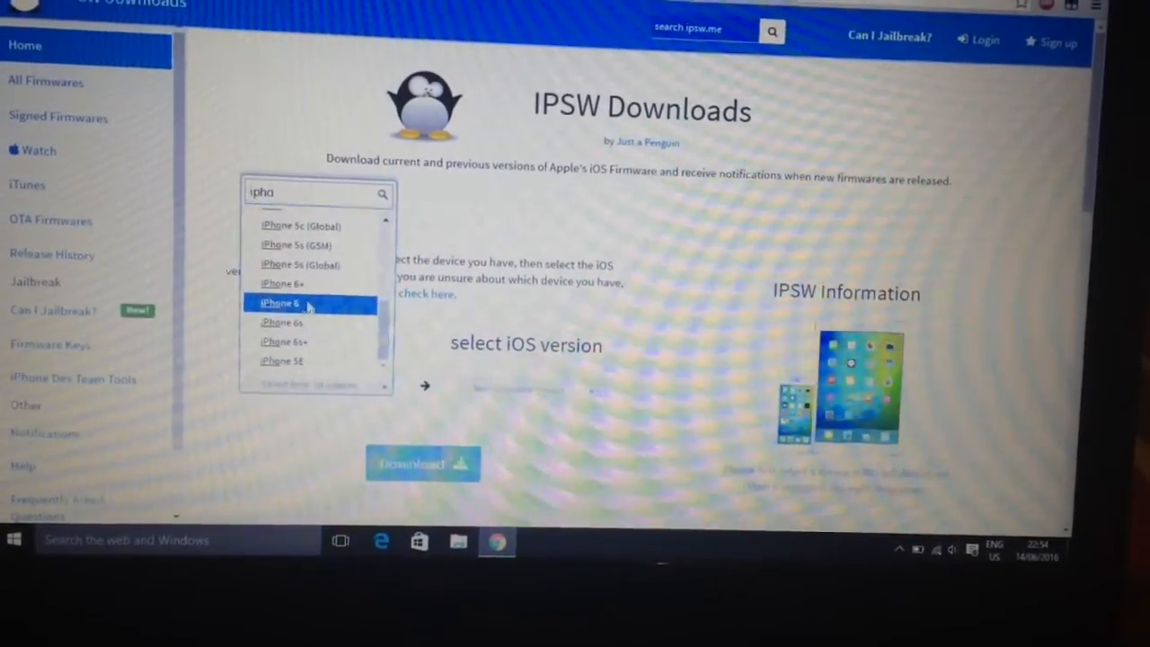
pyautogui.click(280, 303)
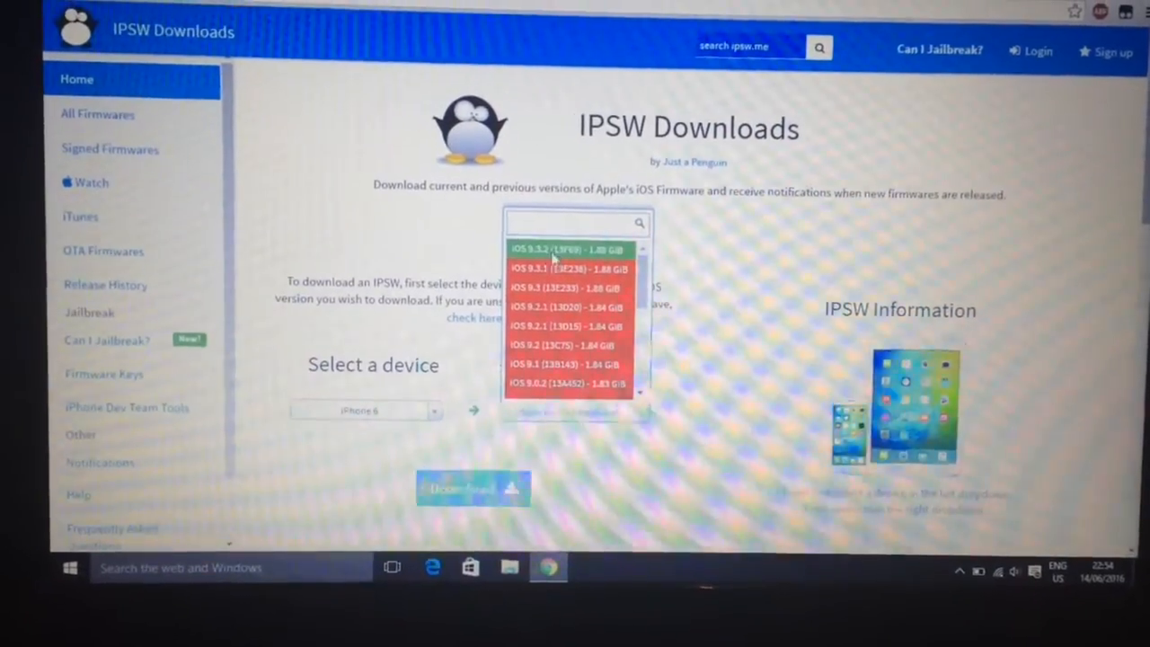
# Step: Select iOS 9.3.2 (13F69) and download the 1.88 GB iPhone 6 restore file
pyautogui.click(566, 249)
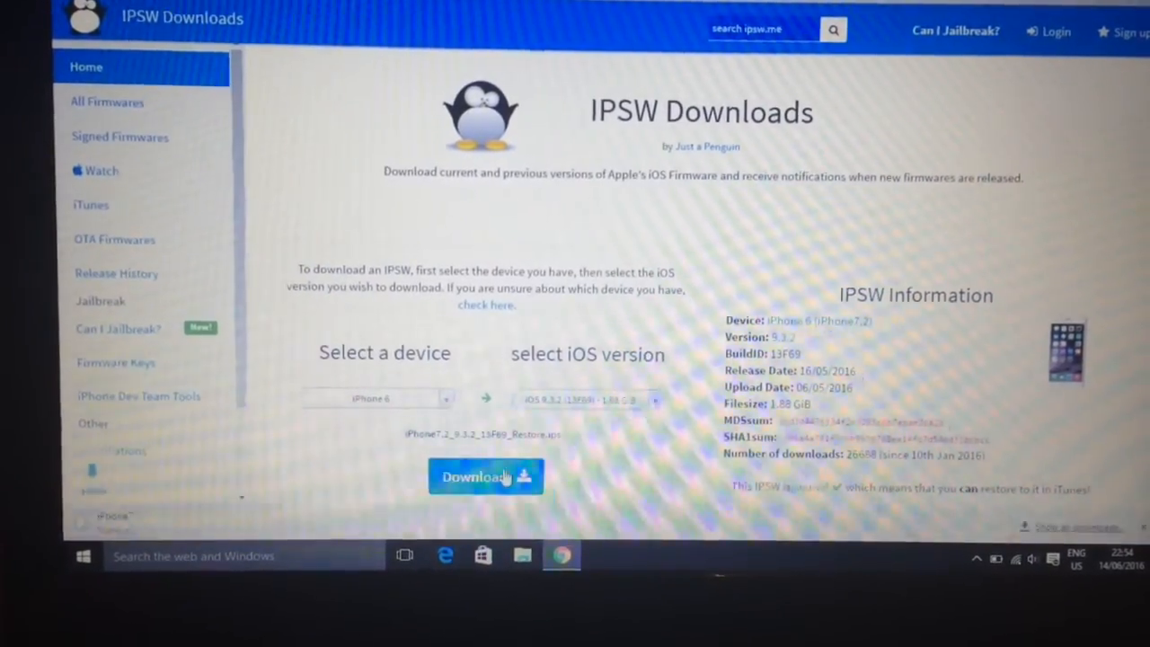
pyautogui.click(485, 476)
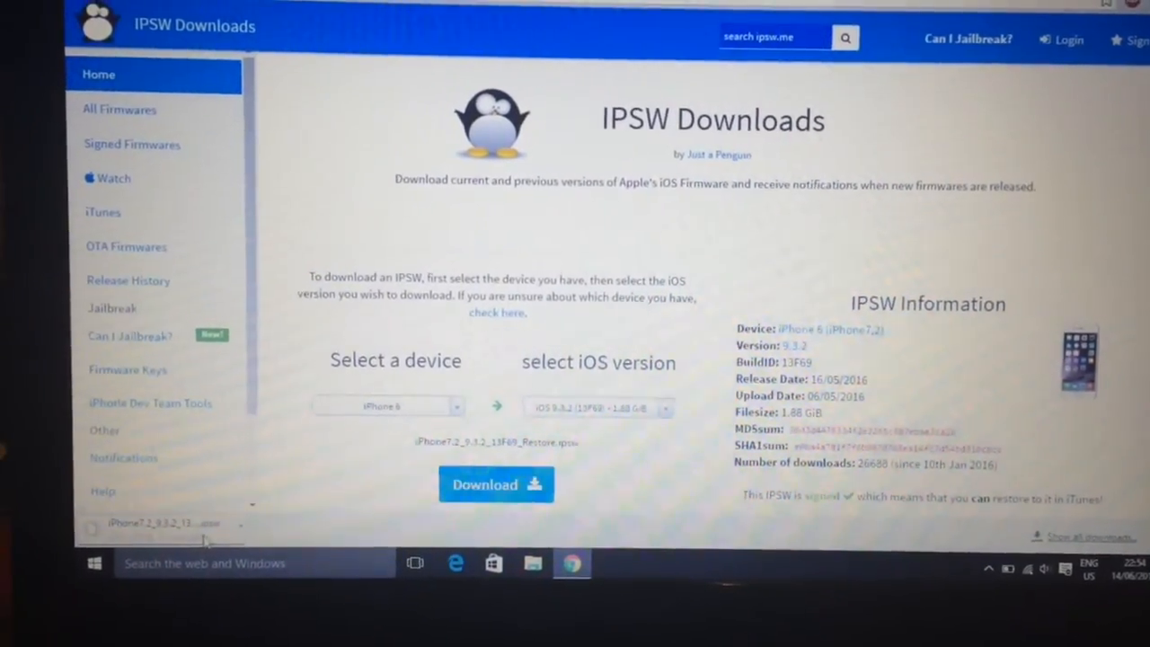